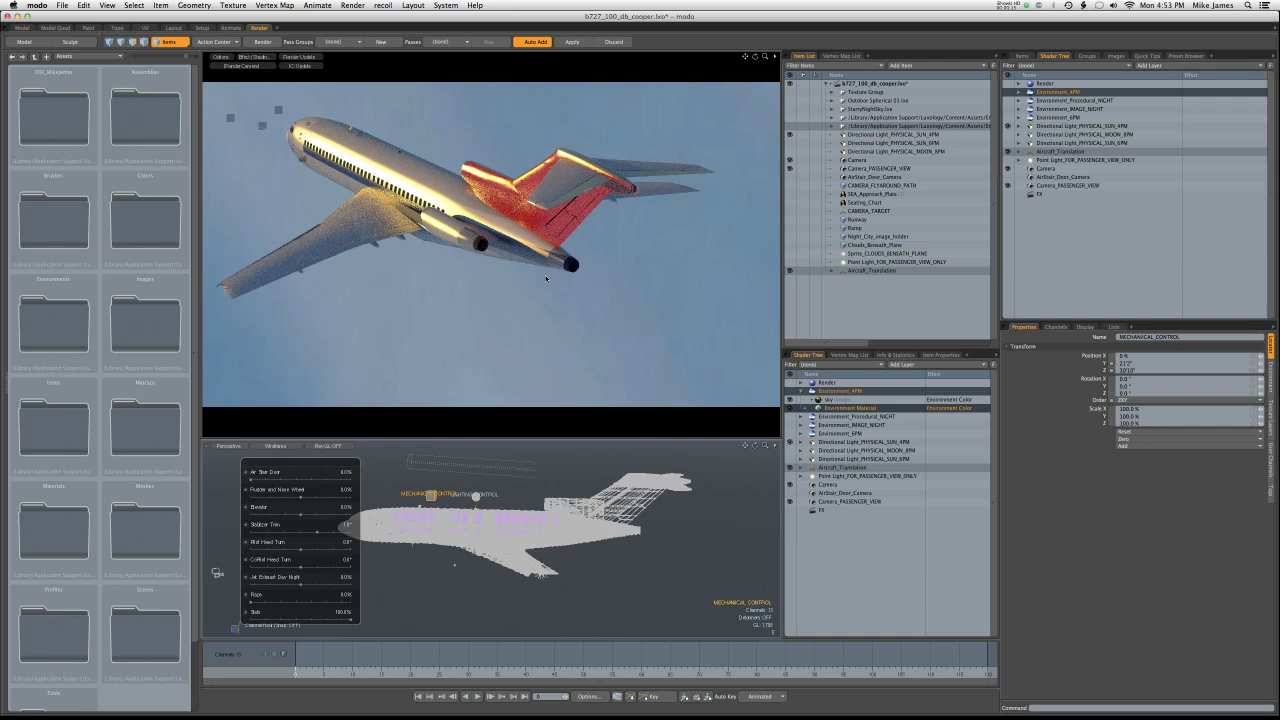
mouse_move(435, 413)
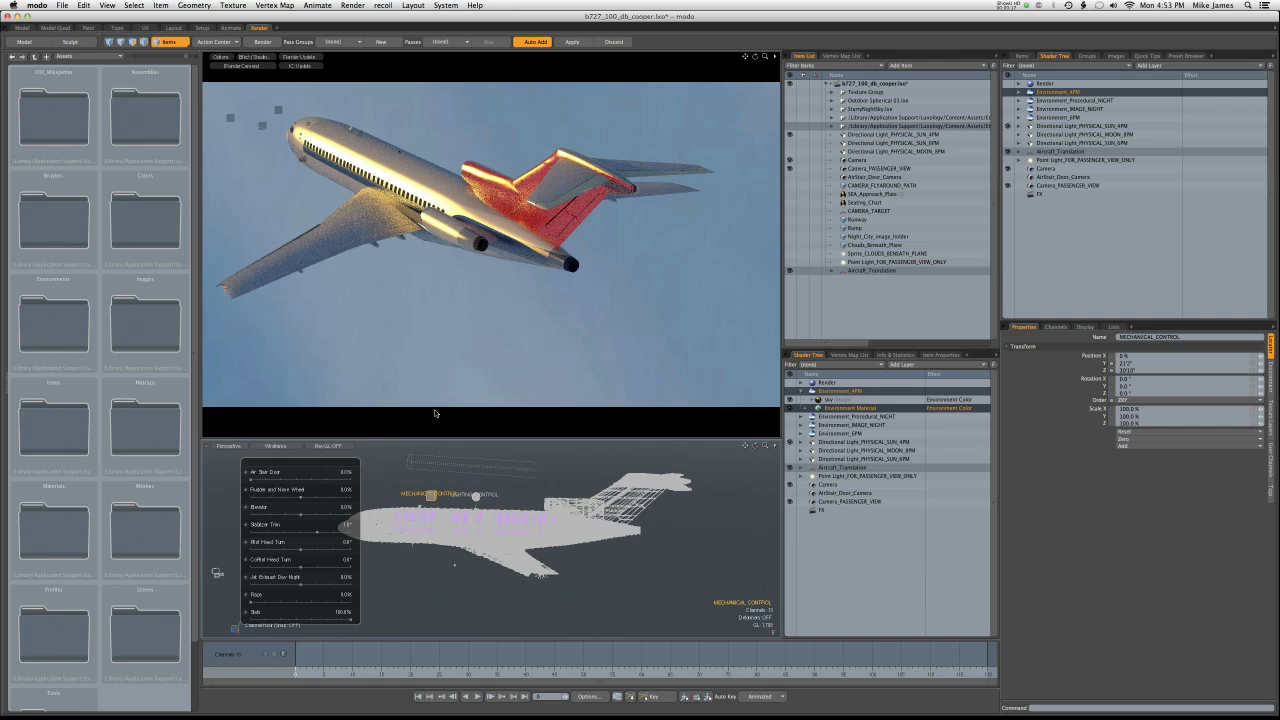
mouse_move(298, 602)
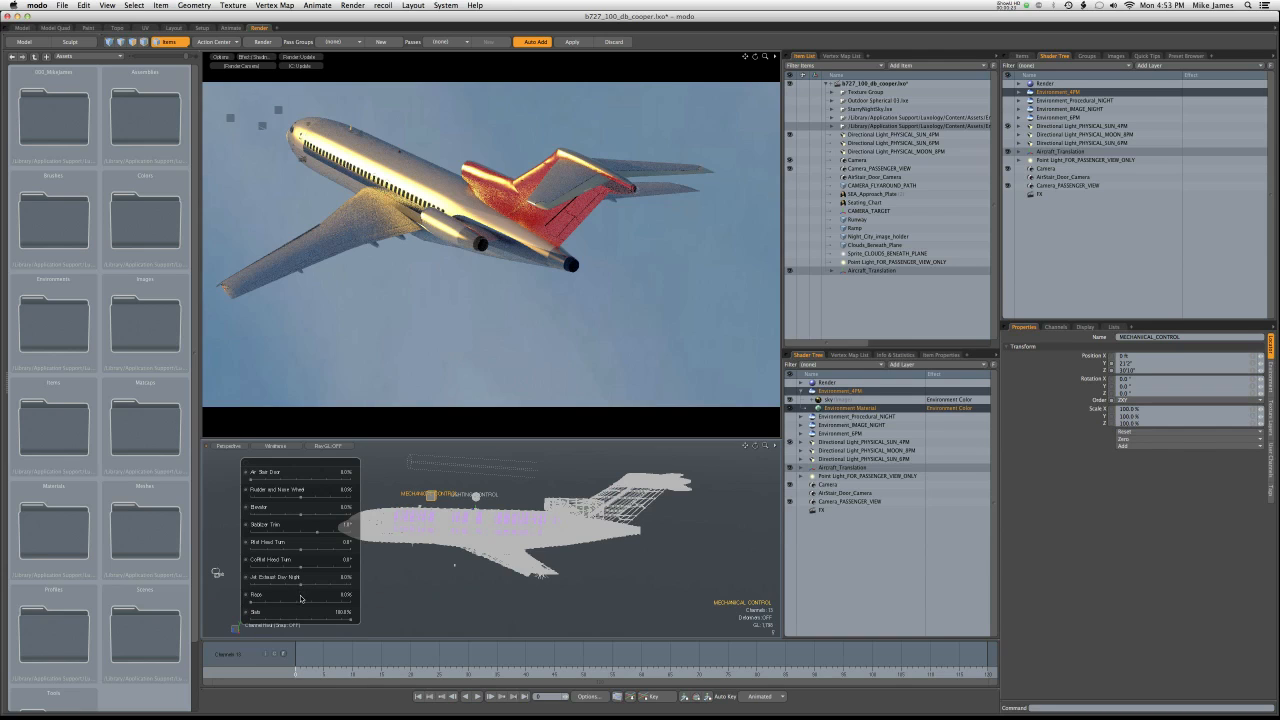
mouse_move(300, 590)
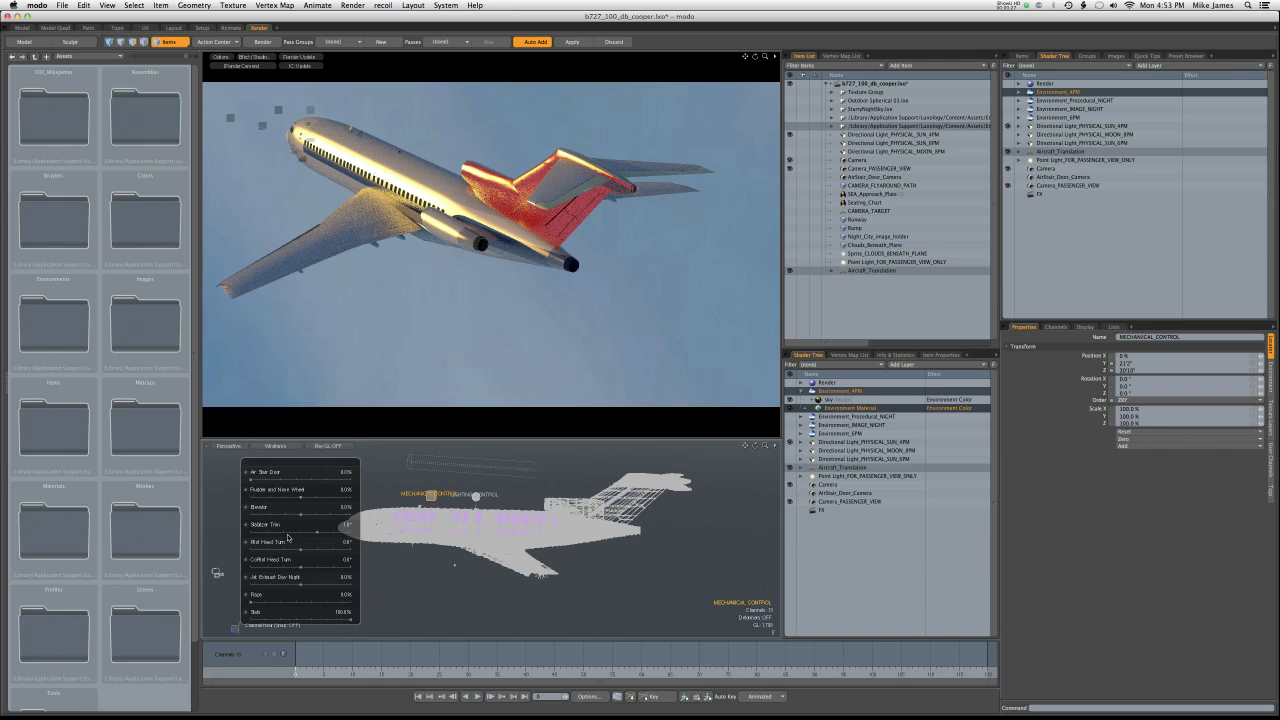
mouse_move(302, 595)
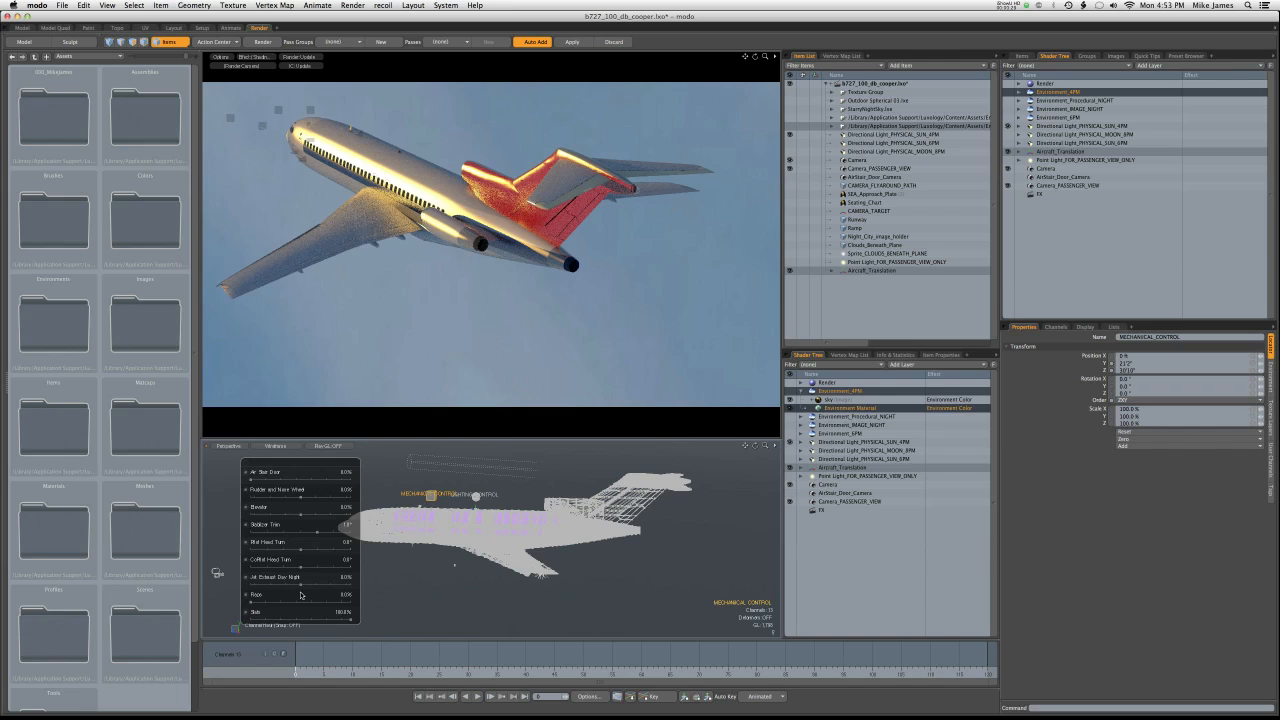